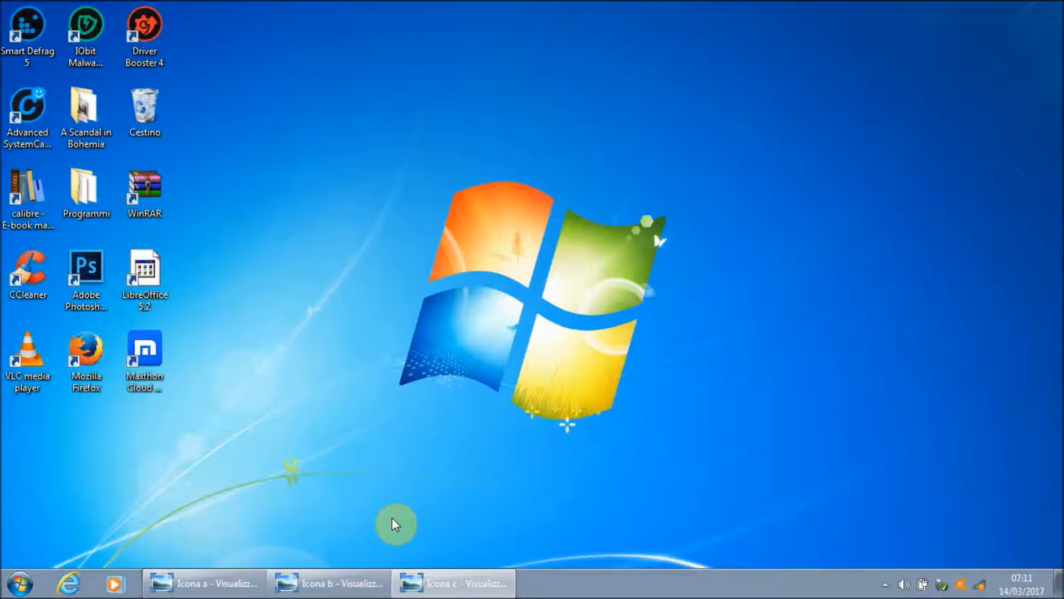
mouse_move(332, 384)
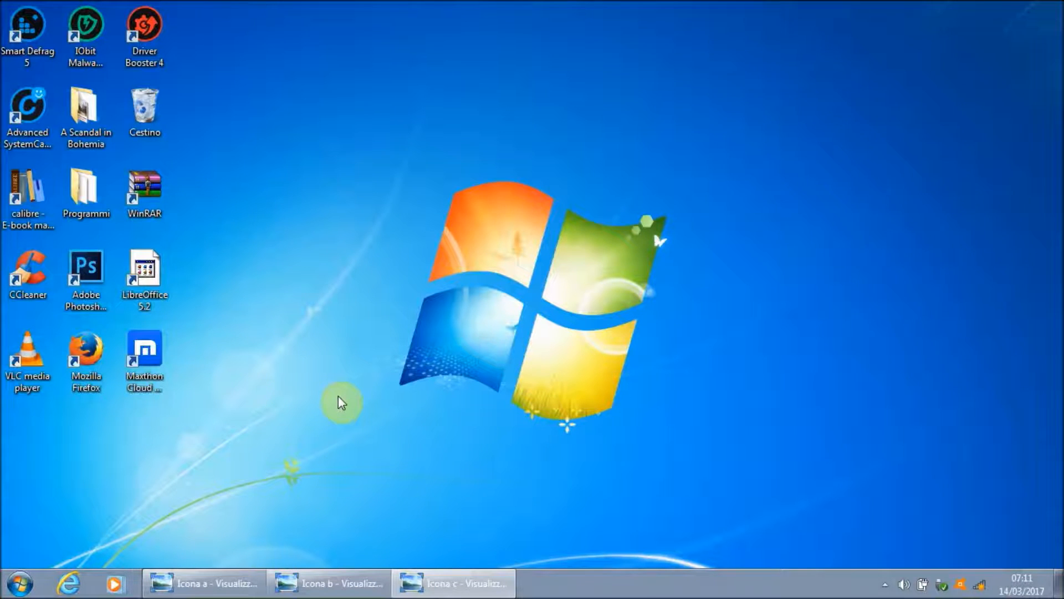
- Bring up the 'Icona a' picture of the blank LibreOffice 5.2 shortcut
click(203, 582)
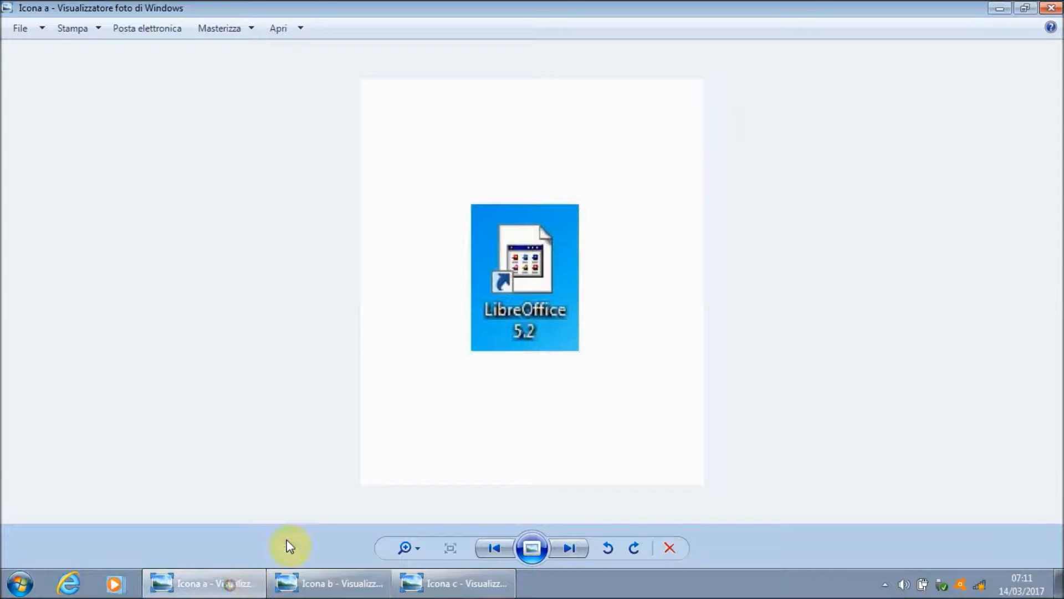
mouse_move(545, 378)
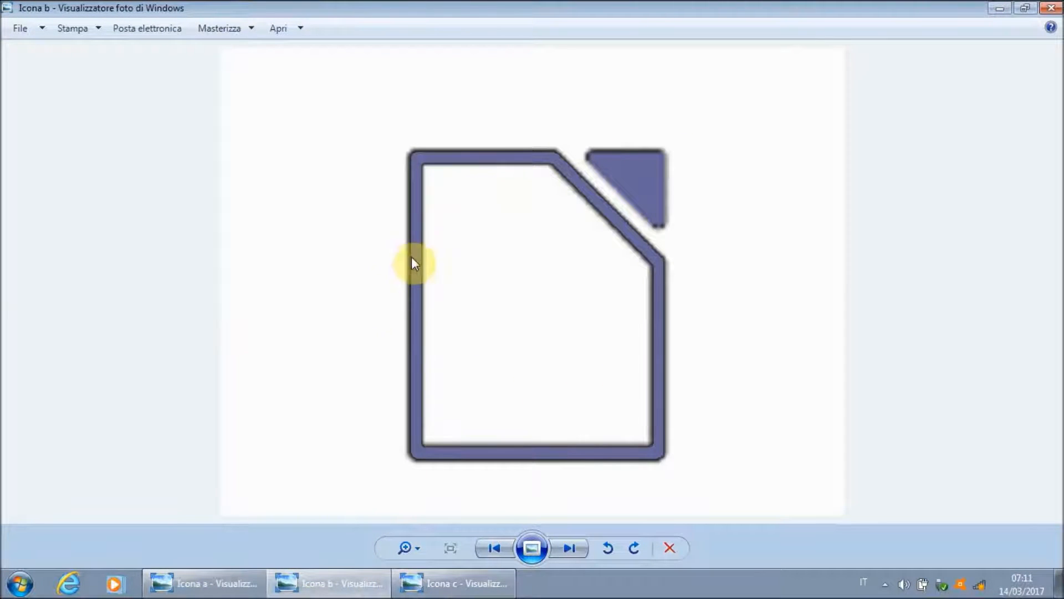
mouse_move(471, 127)
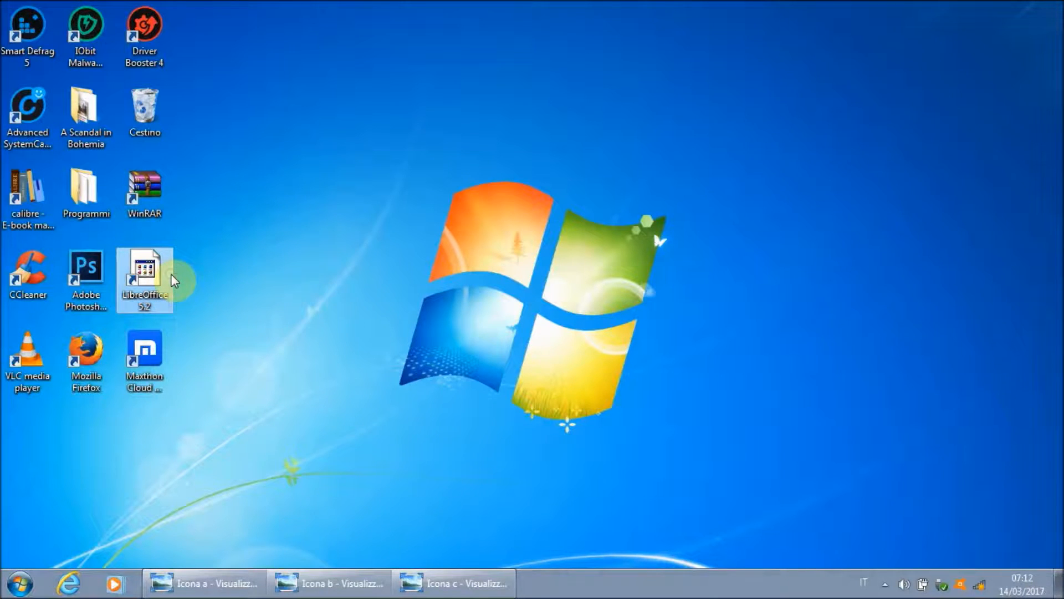
- Show the context menu of the LibreOffice 5.2 desktop shortcut
right_click(144, 278)
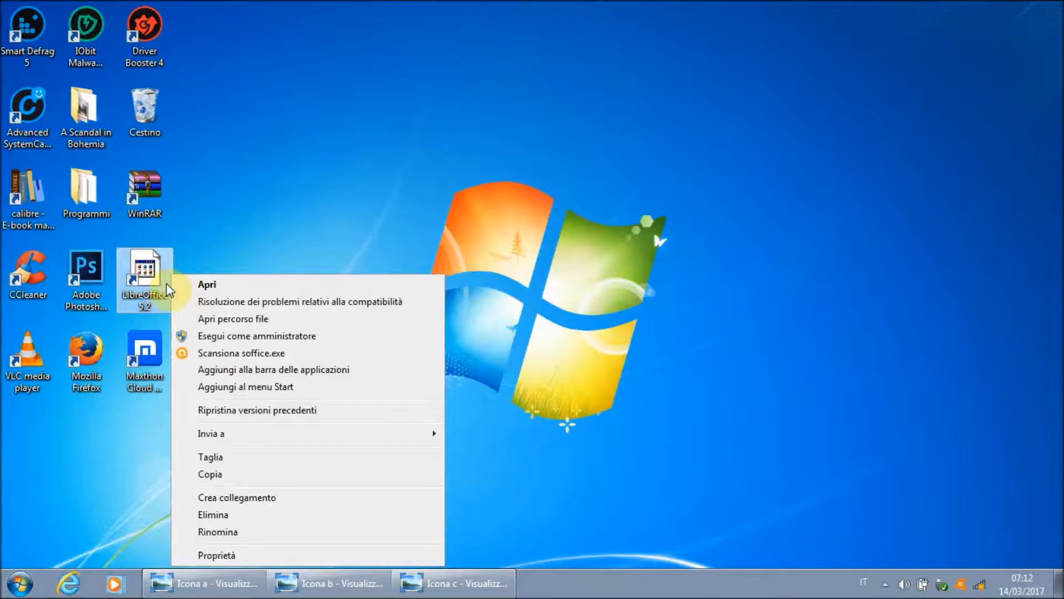
mouse_move(185, 318)
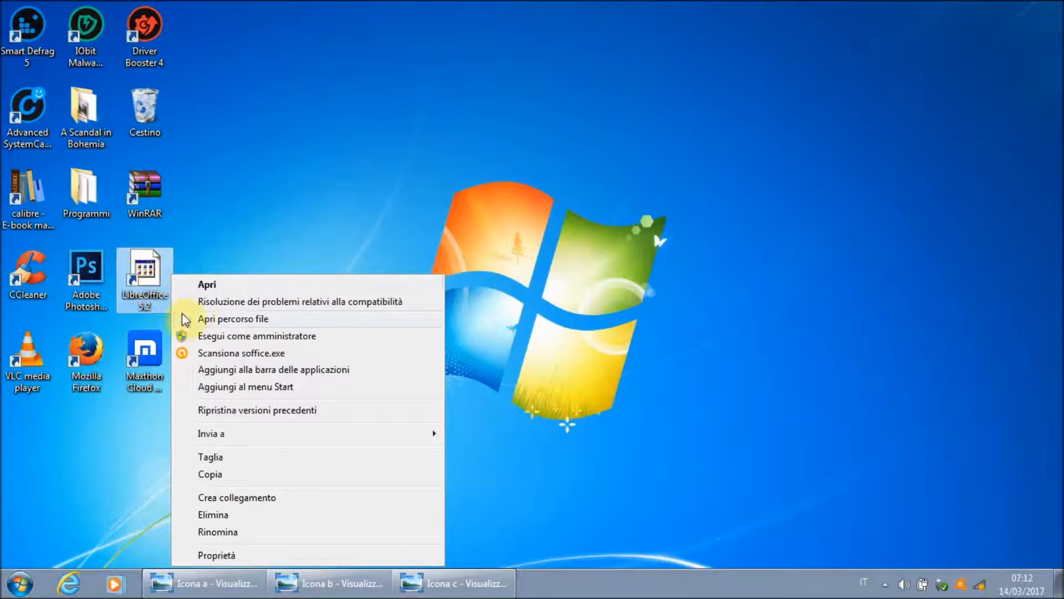
mouse_move(212, 433)
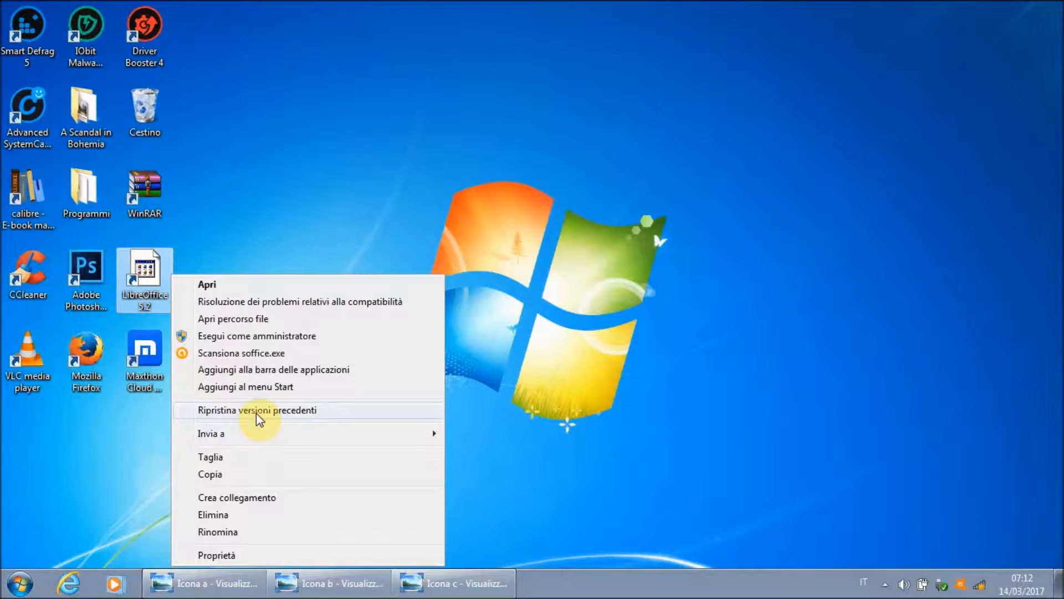
- View the shortcut's Proprietà on the Collegamento tab with its target path
click(257, 410)
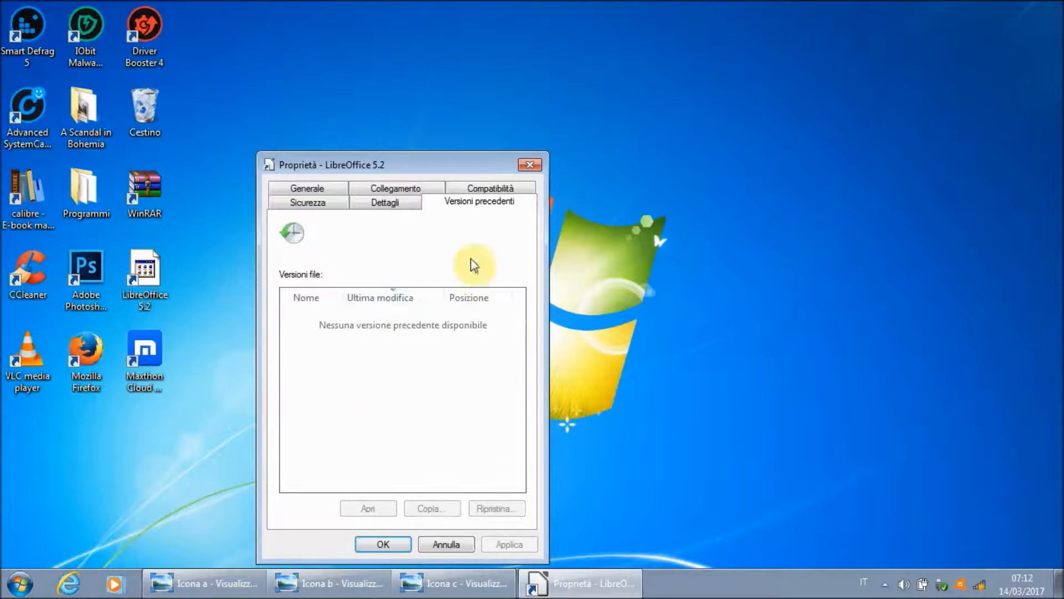
click(394, 201)
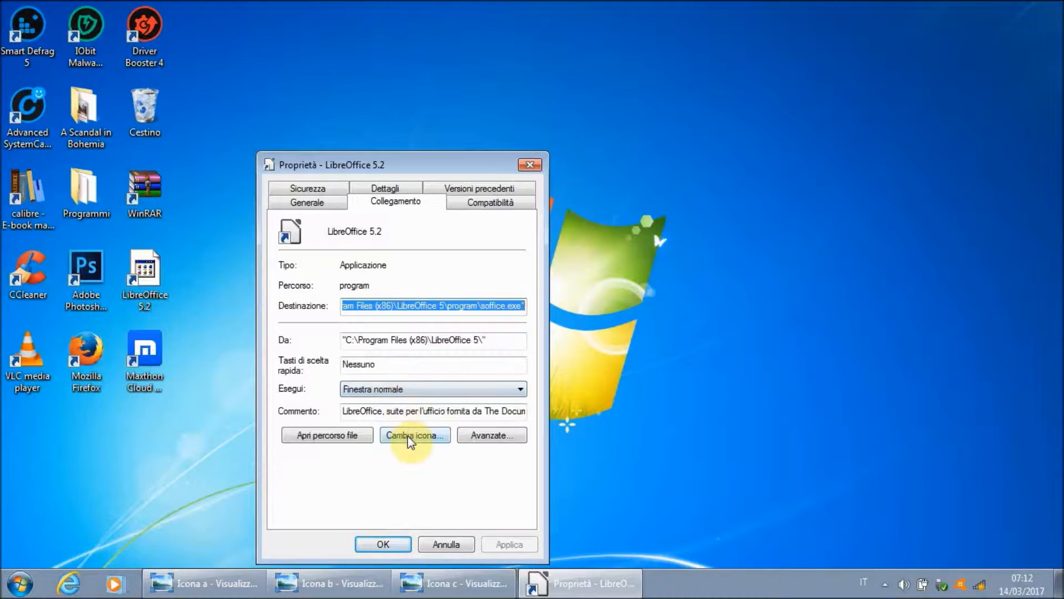
- Replace the shortcut's icon with the one from soffice.exe and apply it
click(414, 434)
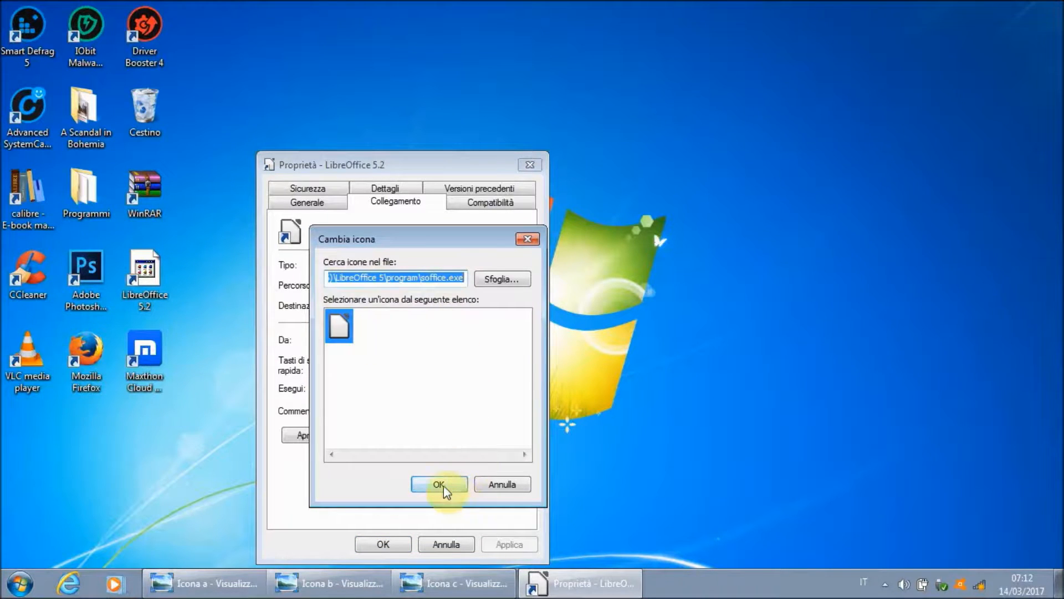
click(438, 484)
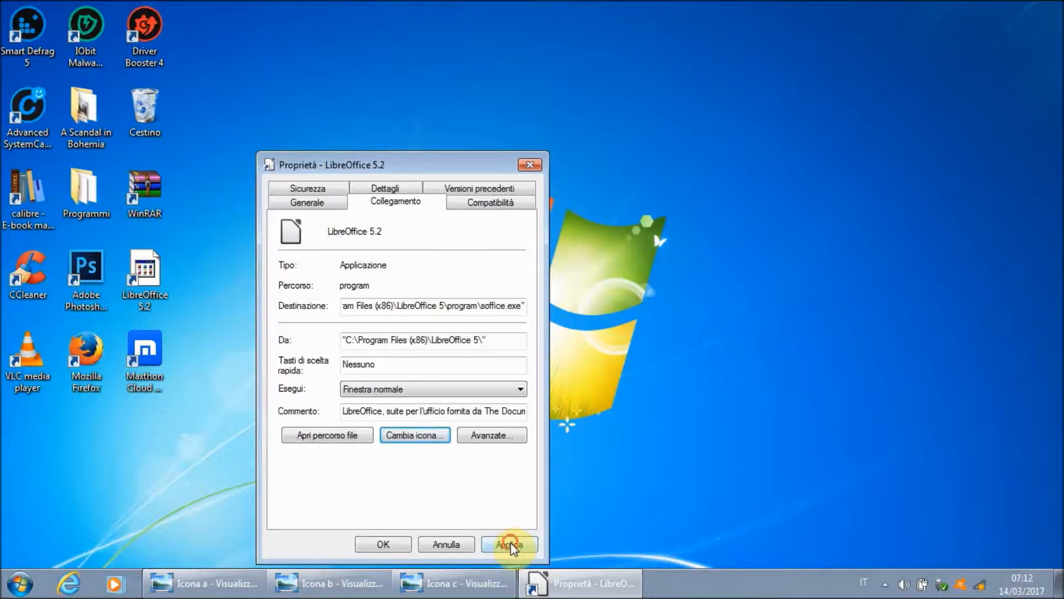
click(381, 544)
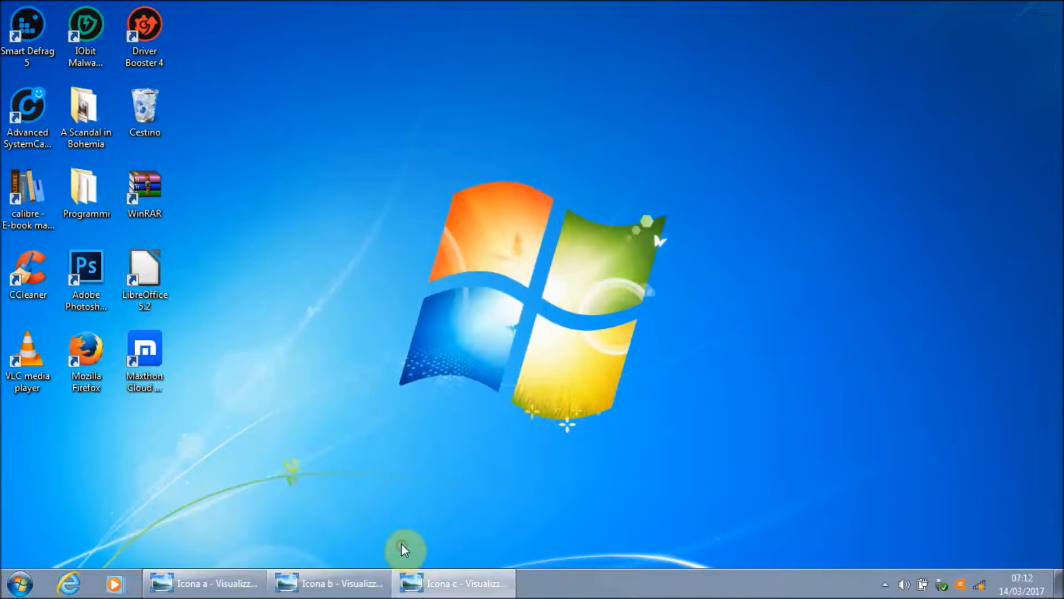
mouse_move(421, 390)
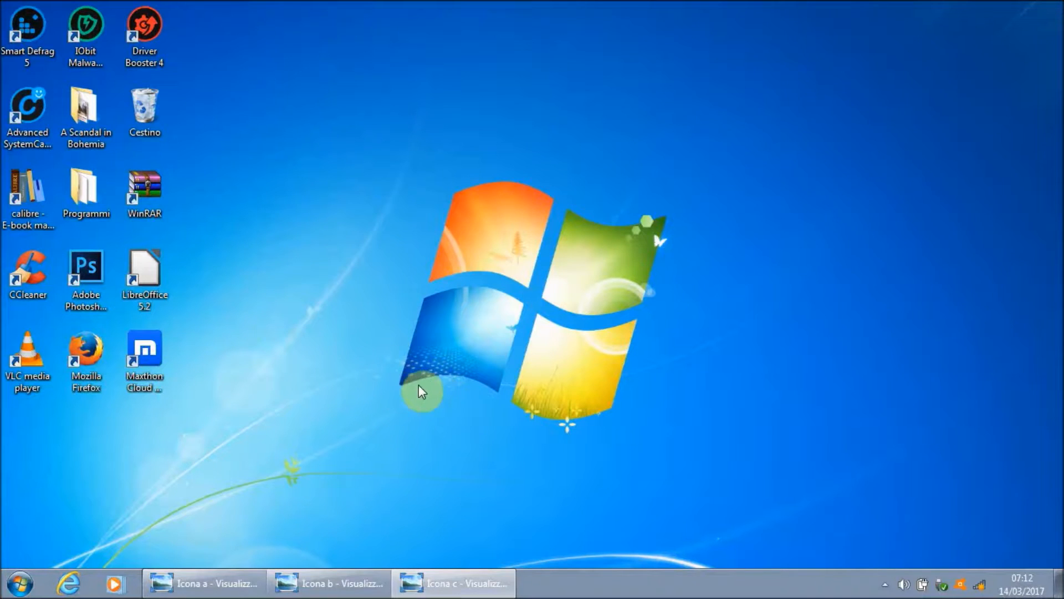
mouse_move(434, 298)
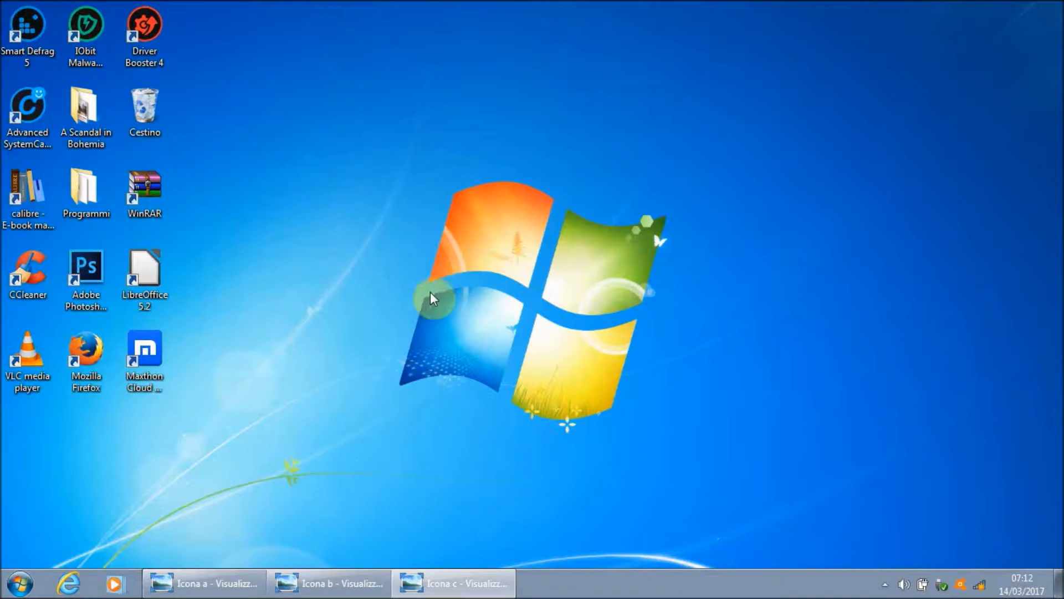